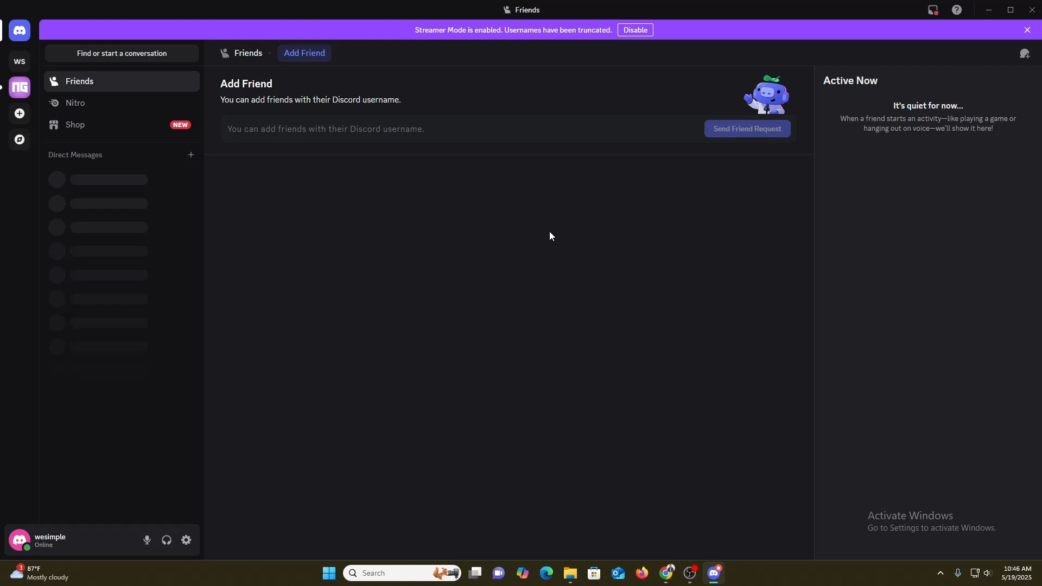
pyautogui.moveTo(3, 110)
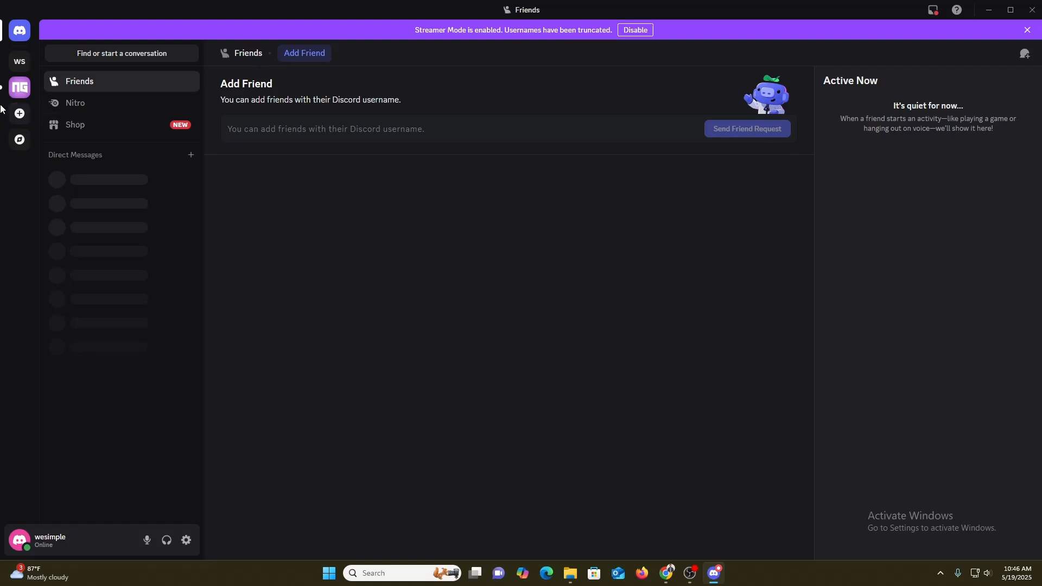
pyautogui.moveTo(923, 489)
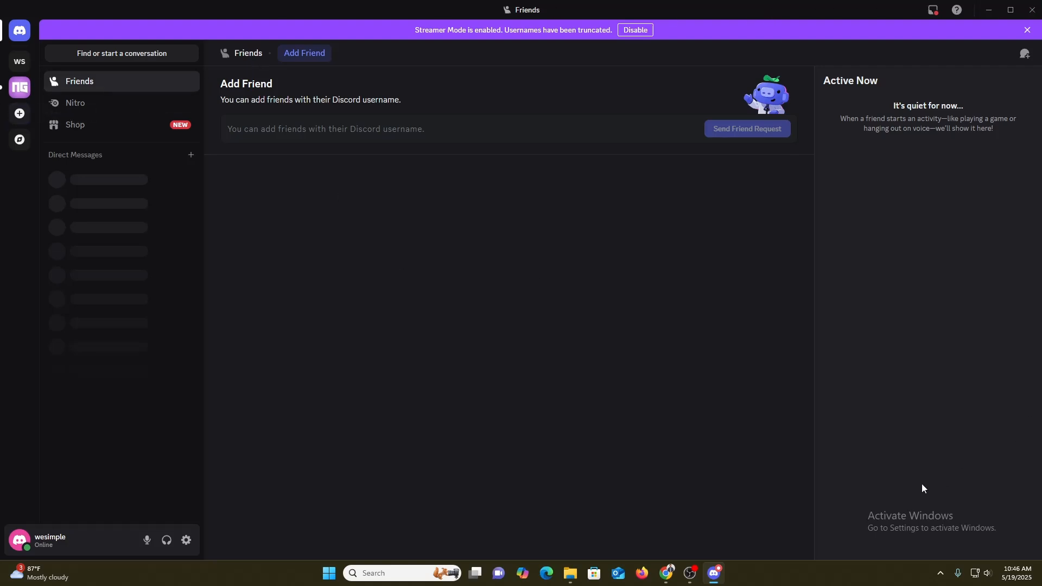
pyautogui.moveTo(165, 539)
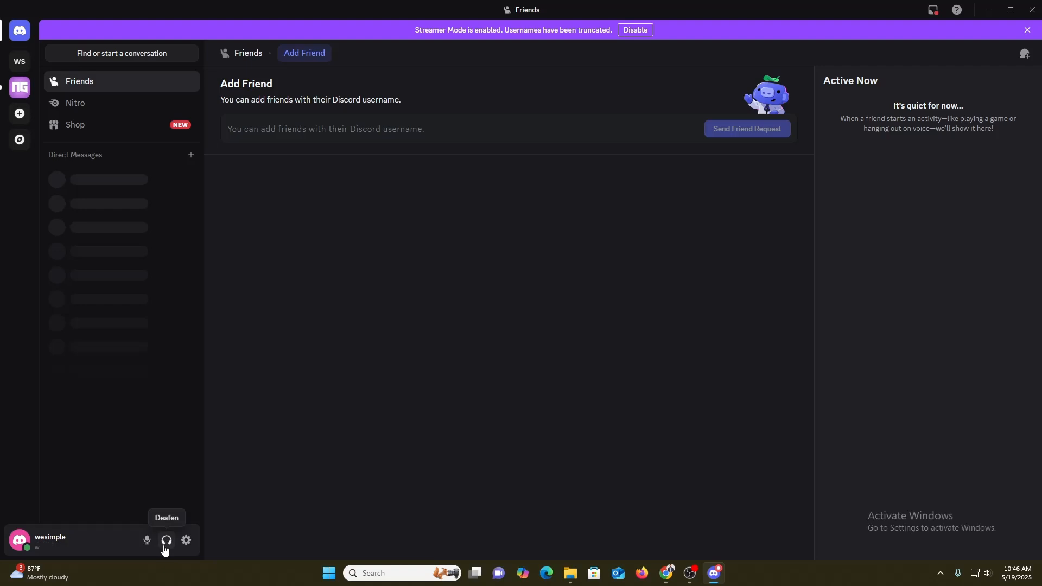
pyautogui.moveTo(186, 540)
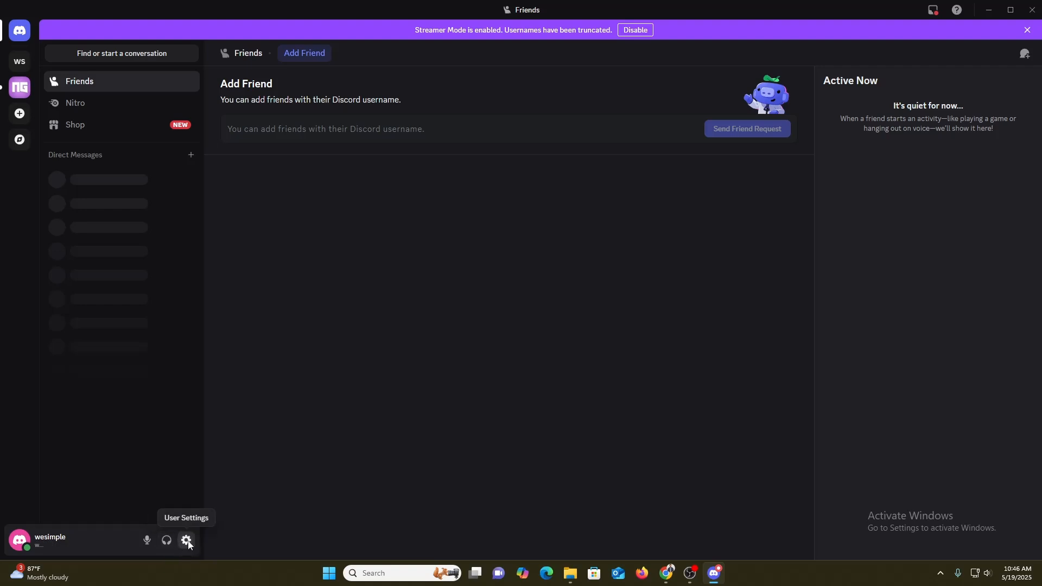
# - Open User Settings and go to the BetterDiscord Plugins page
pyautogui.click(187, 539)
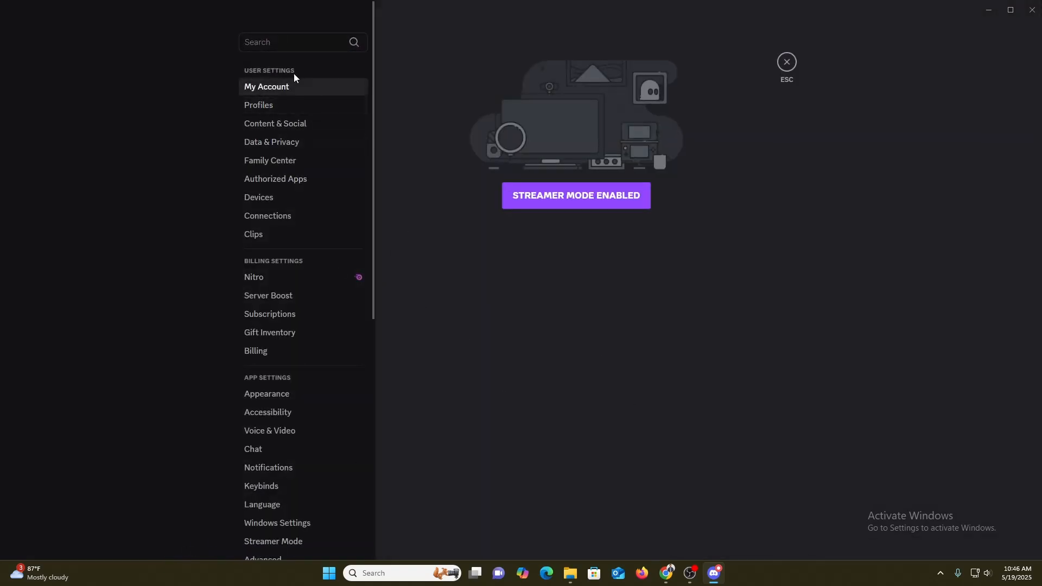
pyautogui.moveTo(285, 128)
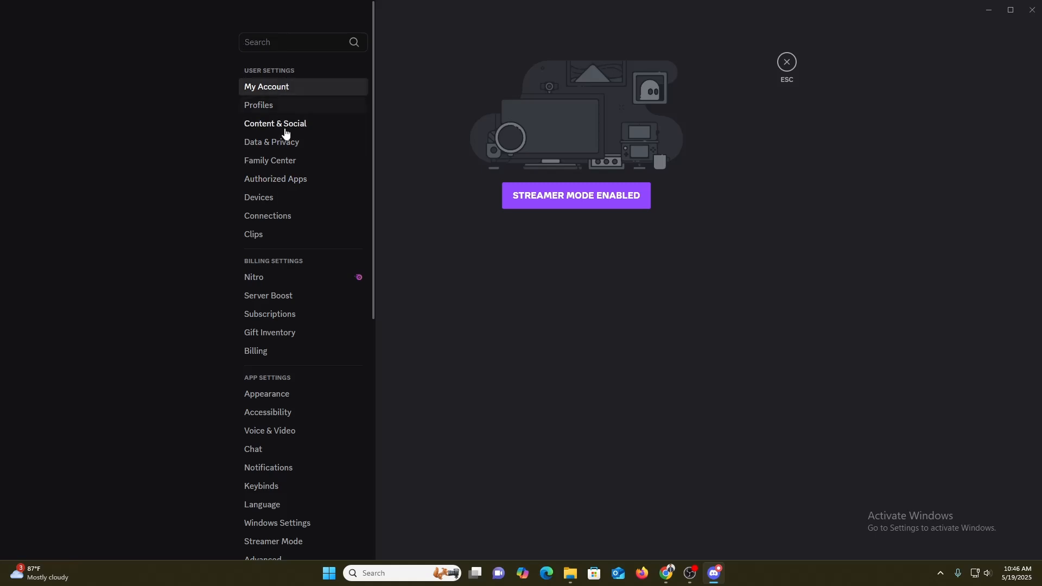
pyautogui.moveTo(292, 205)
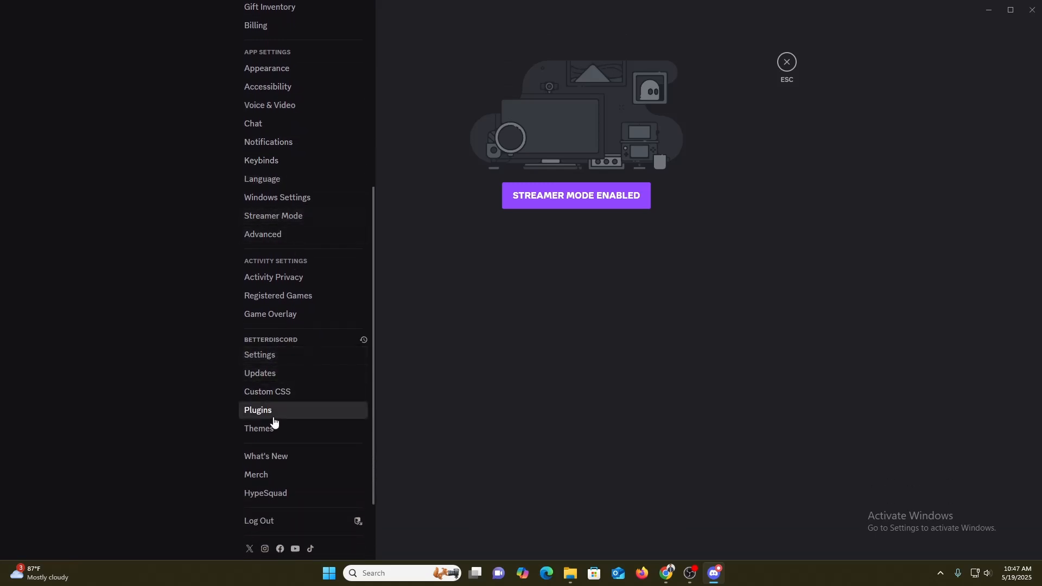
pyautogui.click(257, 410)
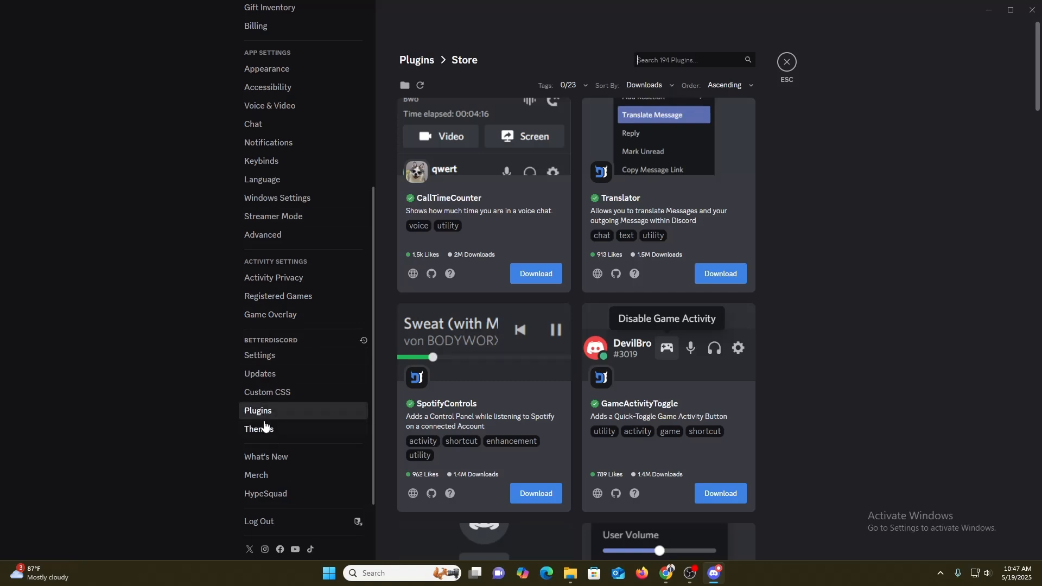
pyautogui.scroll(-3)
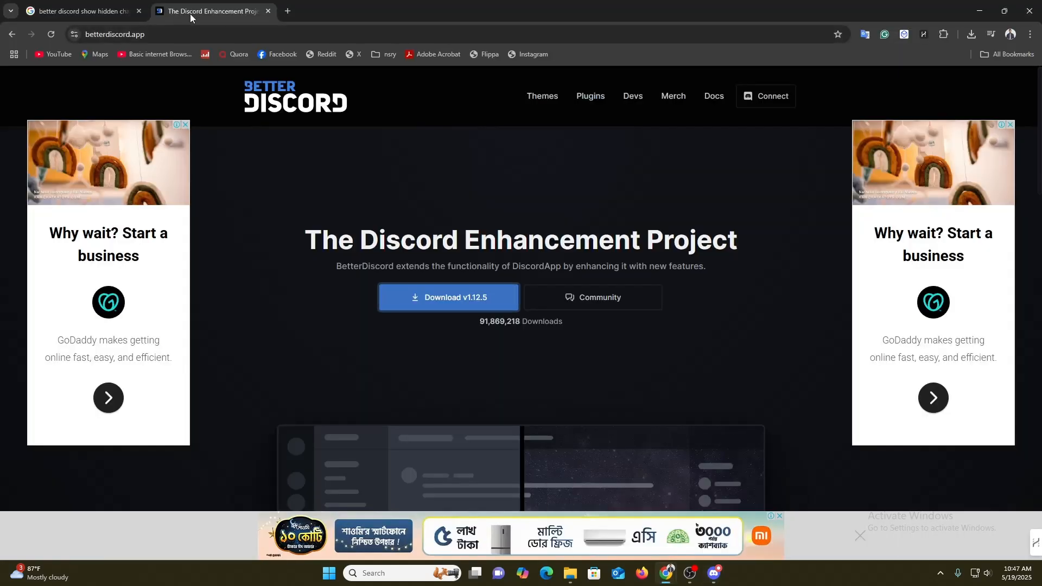
# - Switch to the betterdiscord.app tab and highlight the whole tagline under the heading
pyautogui.click(113, 33)
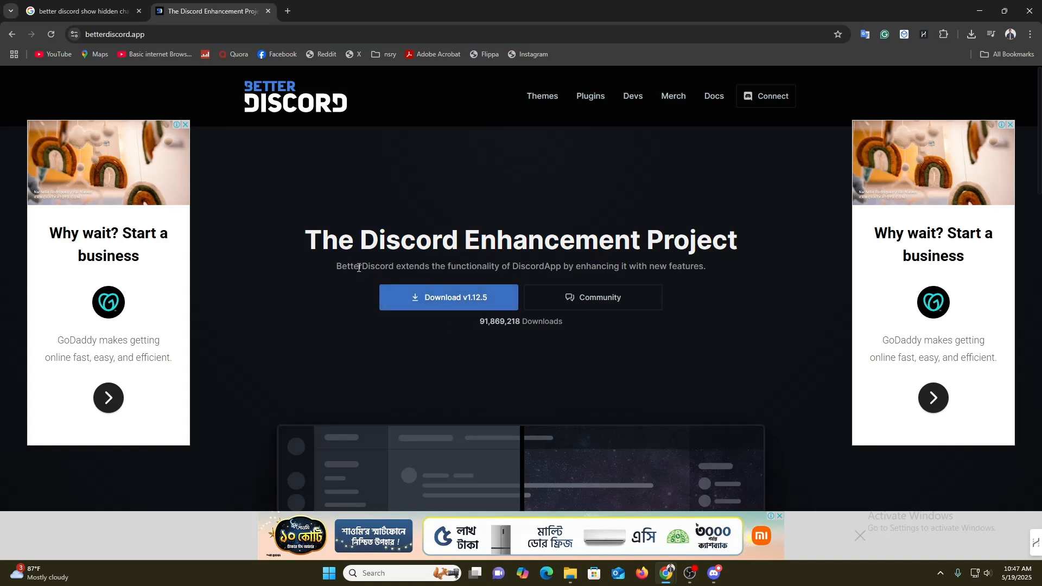
pyautogui.moveTo(359, 266); pyautogui.dragTo(561, 267)
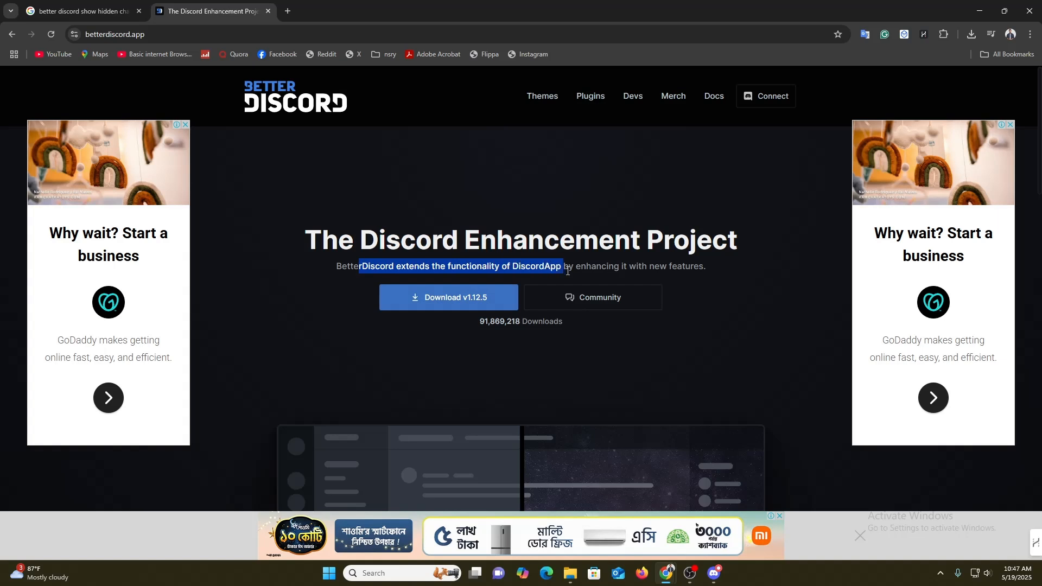
pyautogui.moveTo(563, 265); pyautogui.dragTo(701, 266)
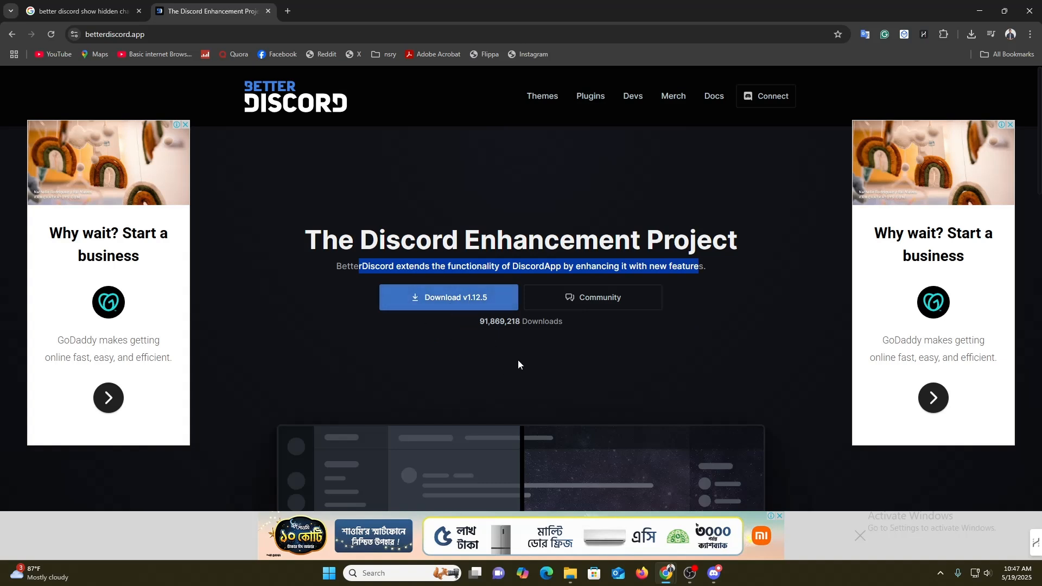
pyautogui.moveTo(497, 357)
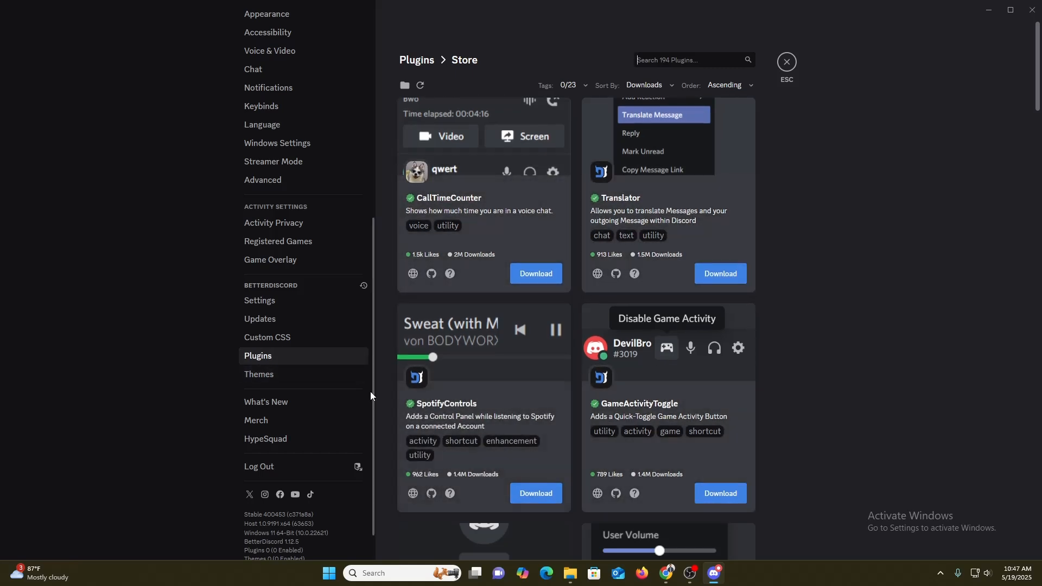
# - Search the BetterDiscord plugin store for 'show hidden', finding zero results
pyautogui.scroll(-3)
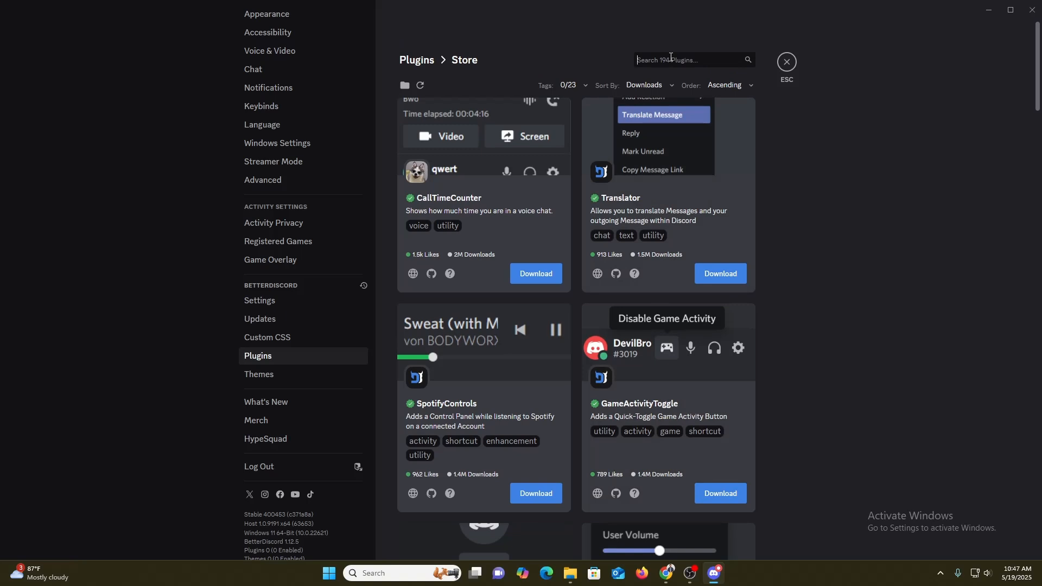
pyautogui.write('show hid')
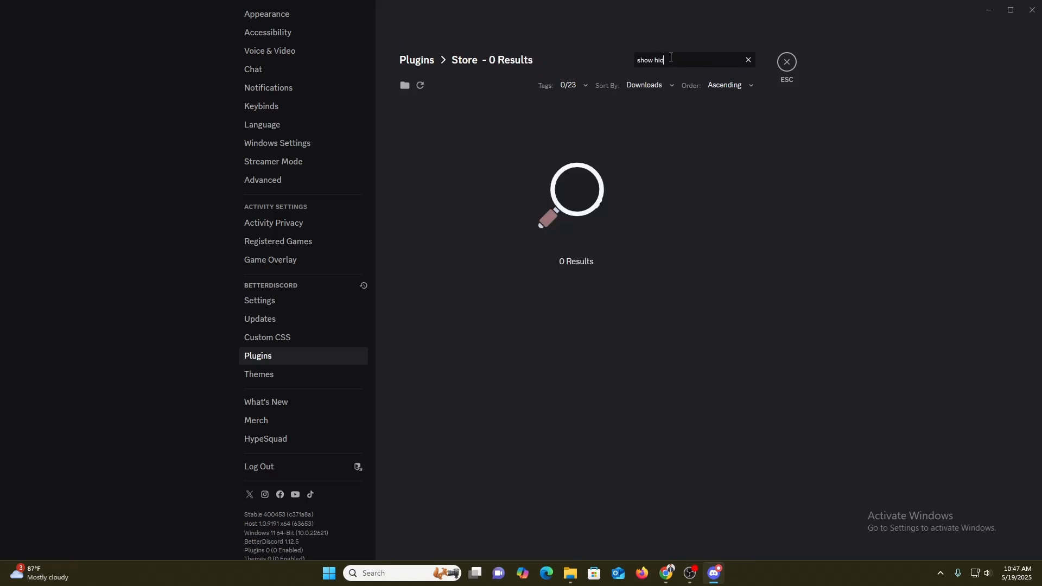
pyautogui.write('den')
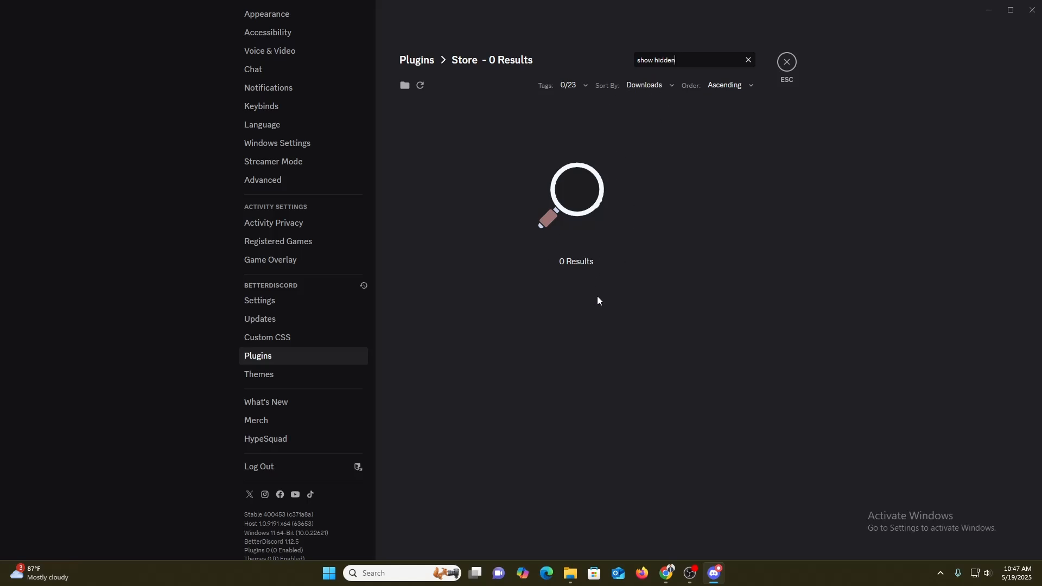
pyautogui.moveTo(527, 180)
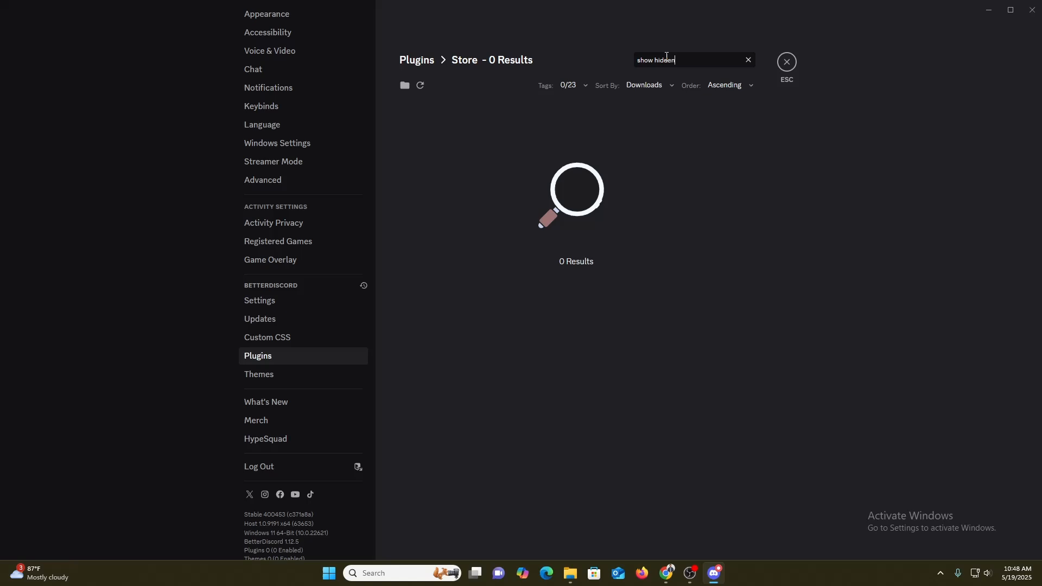
pyautogui.moveTo(451, 252)
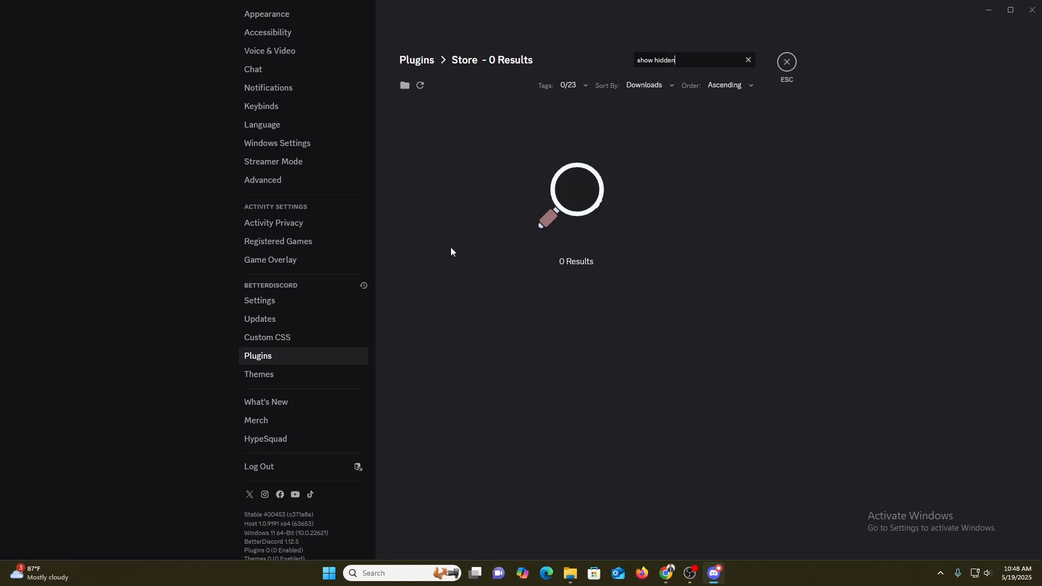
pyautogui.moveTo(522, 248)
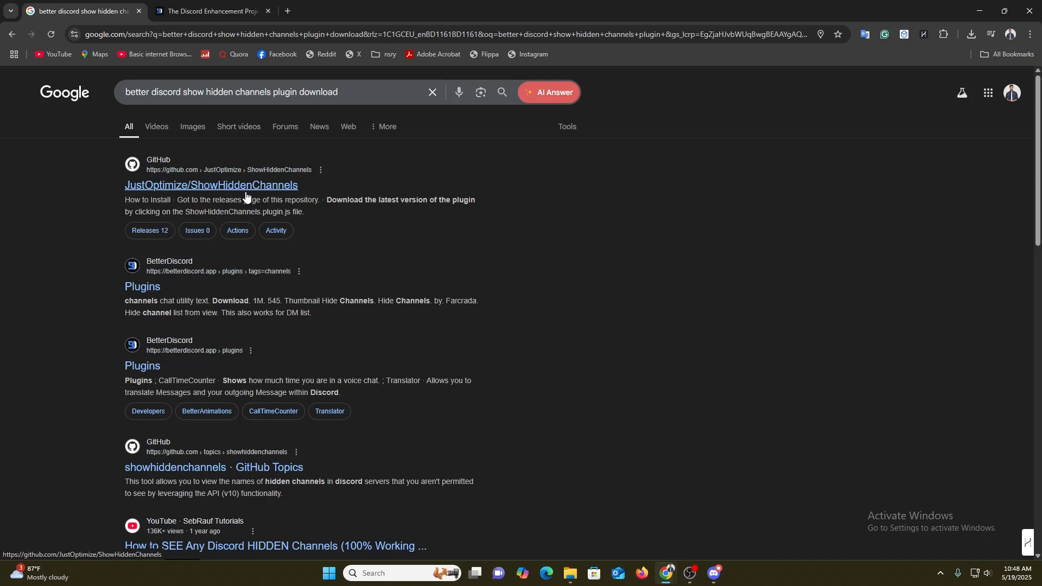
# - Open the ShowHiddenChannels repository and download the raw ShowHiddenChannels.plugin.js file
pyautogui.click(211, 184)
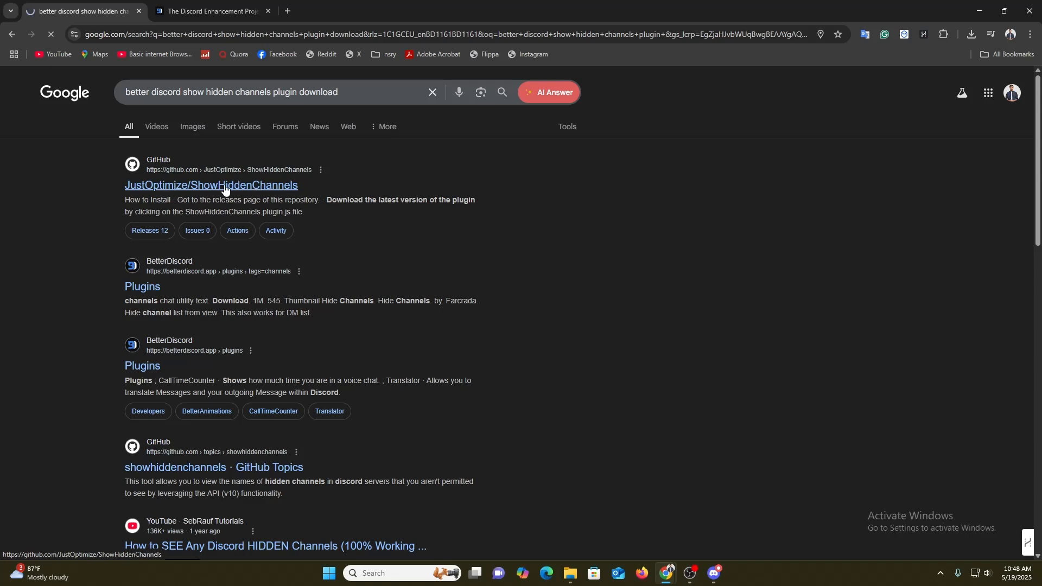
pyautogui.click(210, 184)
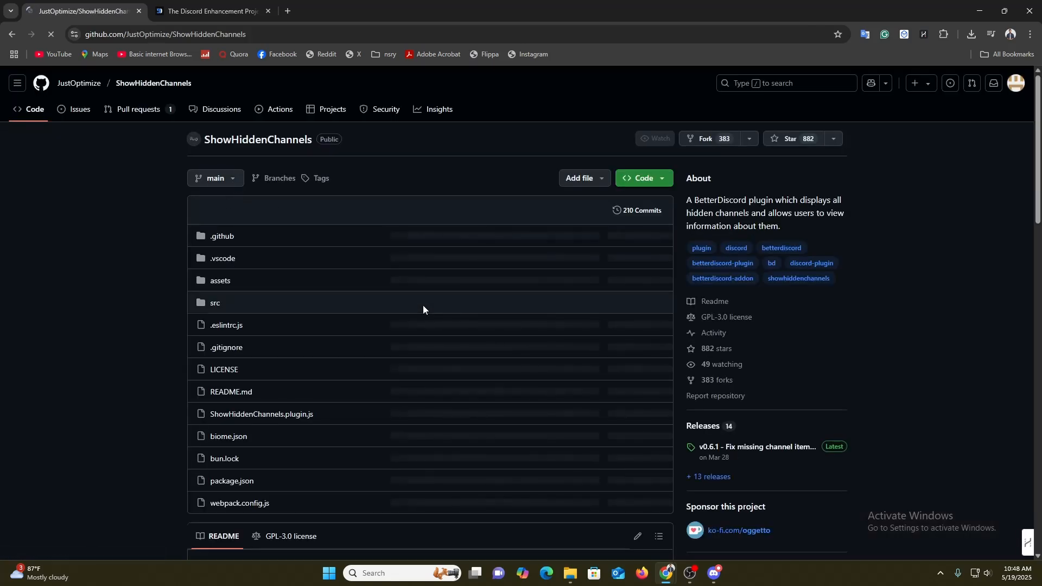
pyautogui.scroll(-3)
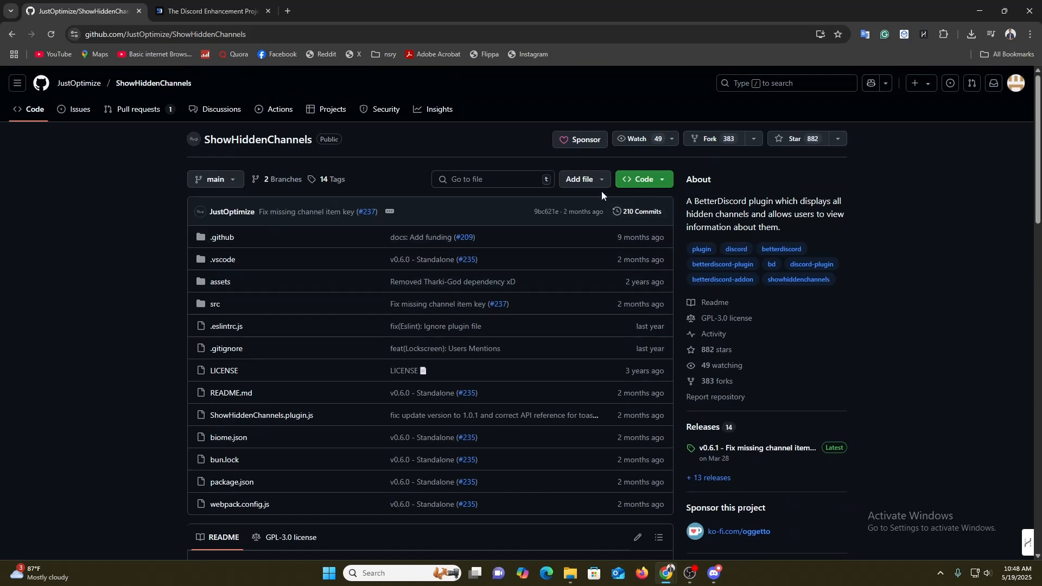
pyautogui.moveTo(260, 414)
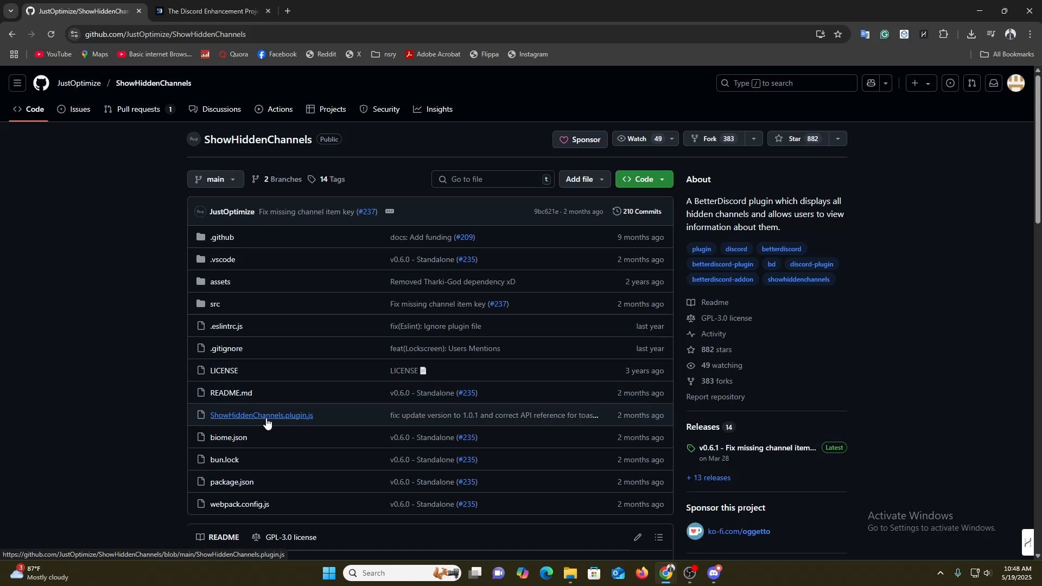
pyautogui.click(261, 415)
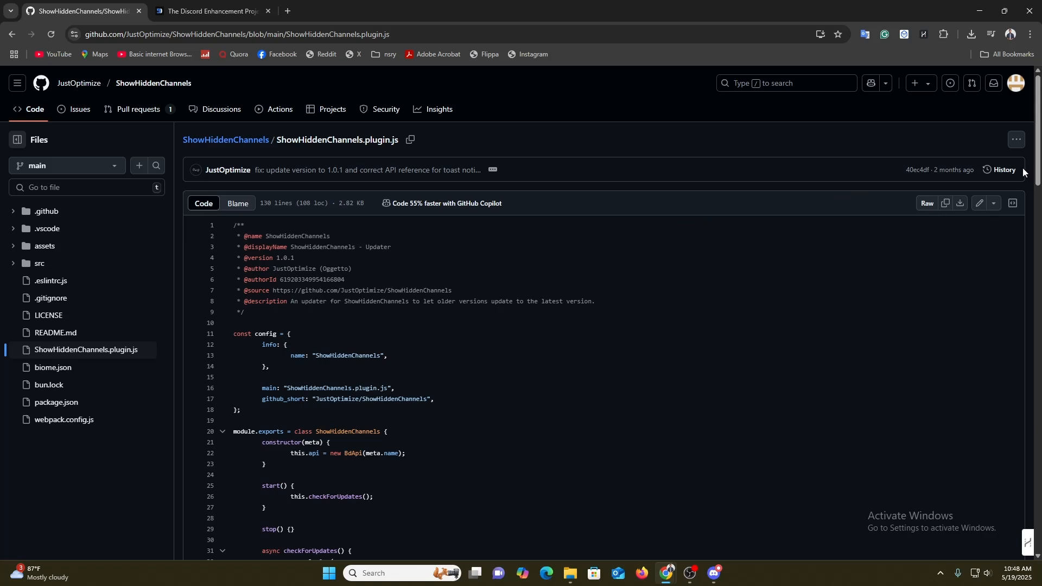
pyautogui.click(1015, 139)
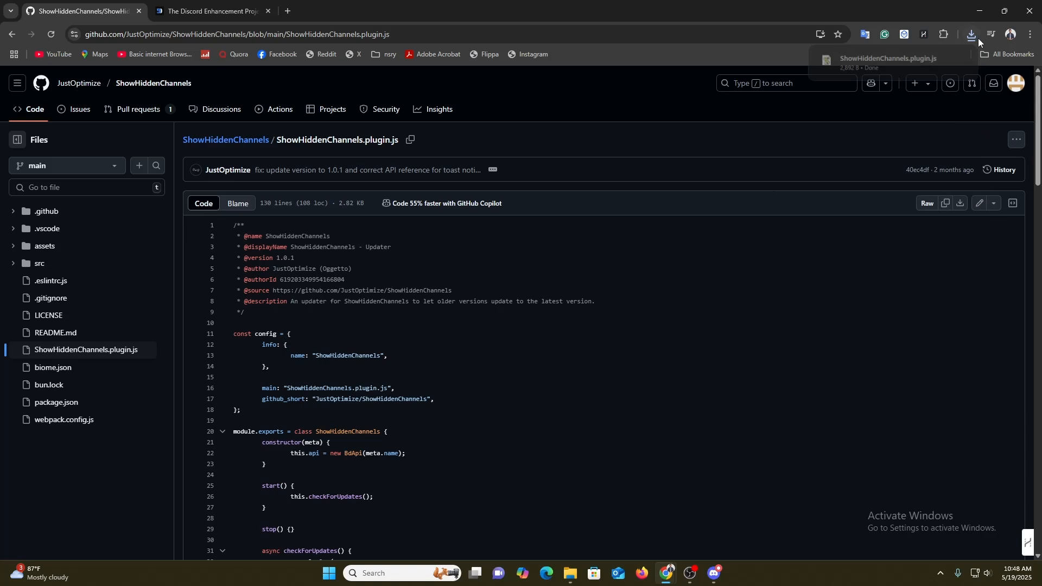
pyautogui.click(971, 35)
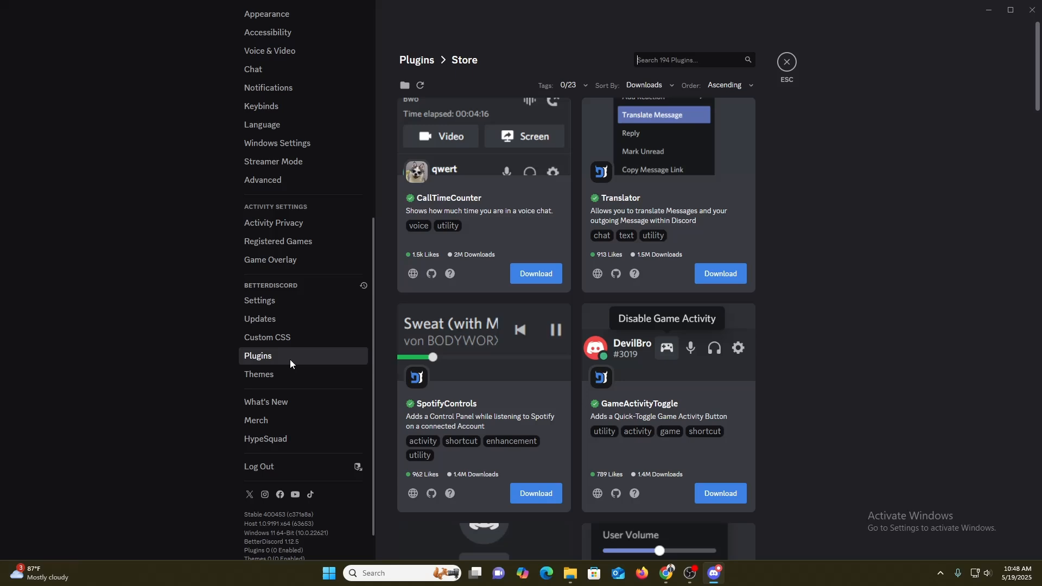
pyautogui.moveTo(468, 13)
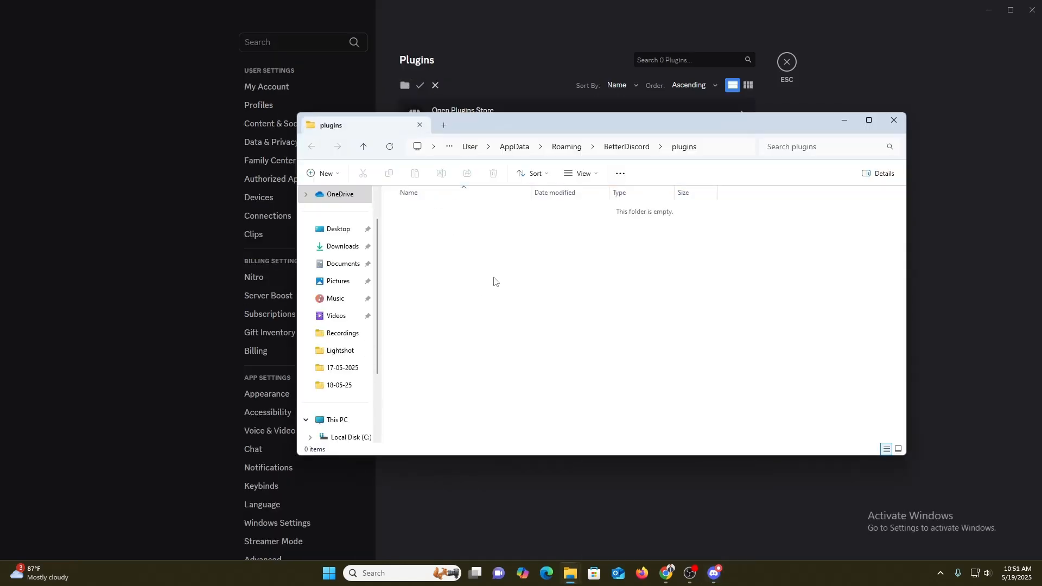
pyautogui.moveTo(574, 260)
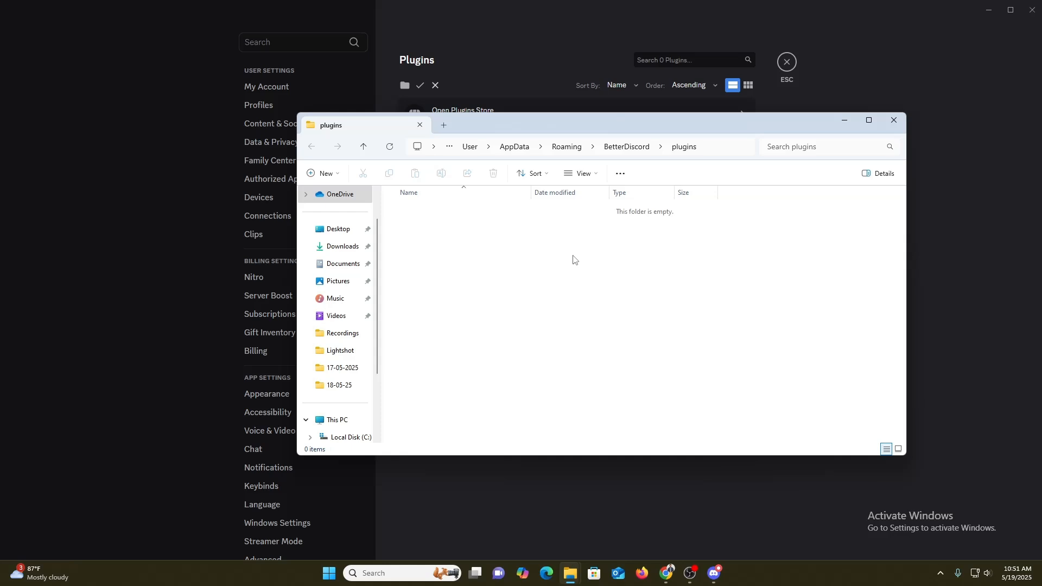
pyautogui.moveTo(343, 246)
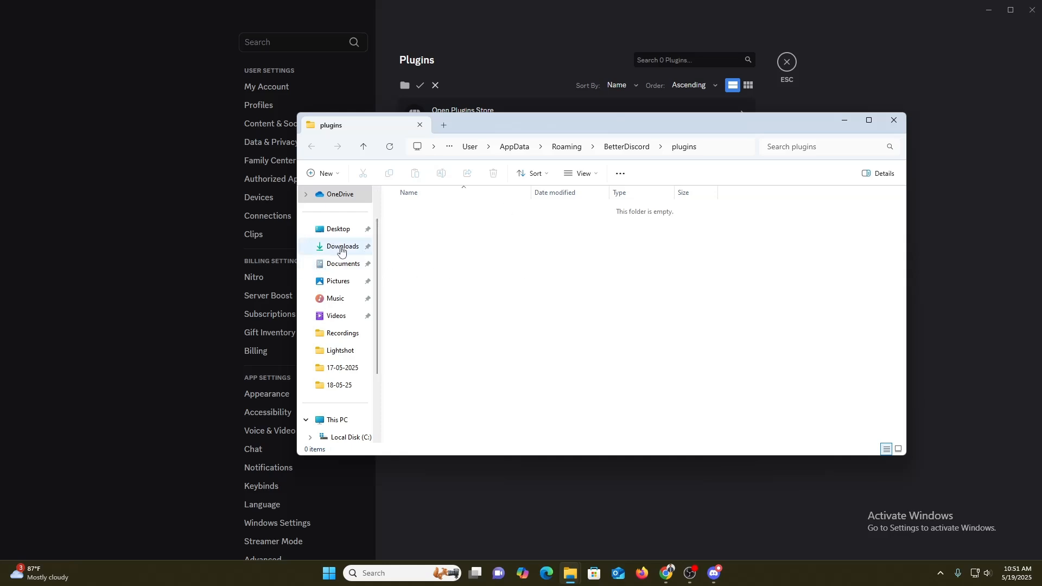
# - Paste ShowHiddenChannels.plugin.js into the empty BetterDiscord plugins folder
pyautogui.click(342, 247)
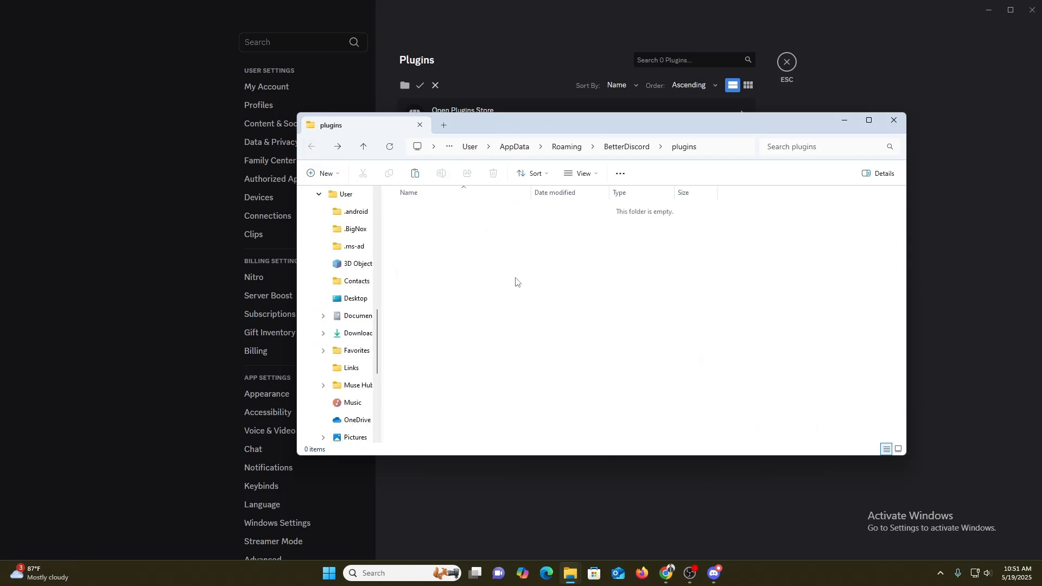
pyautogui.rightClick(517, 278)
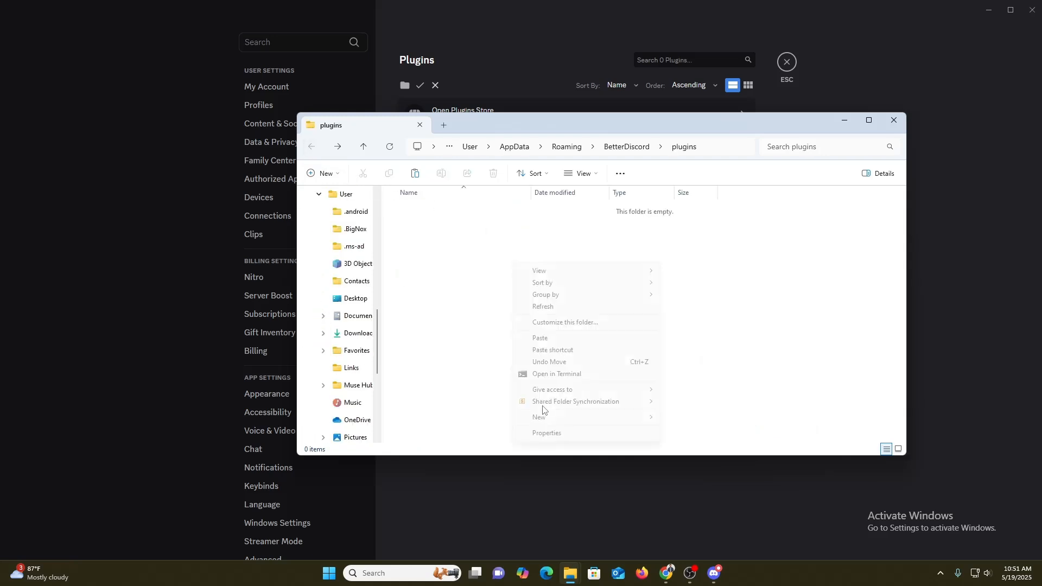
pyautogui.click(539, 338)
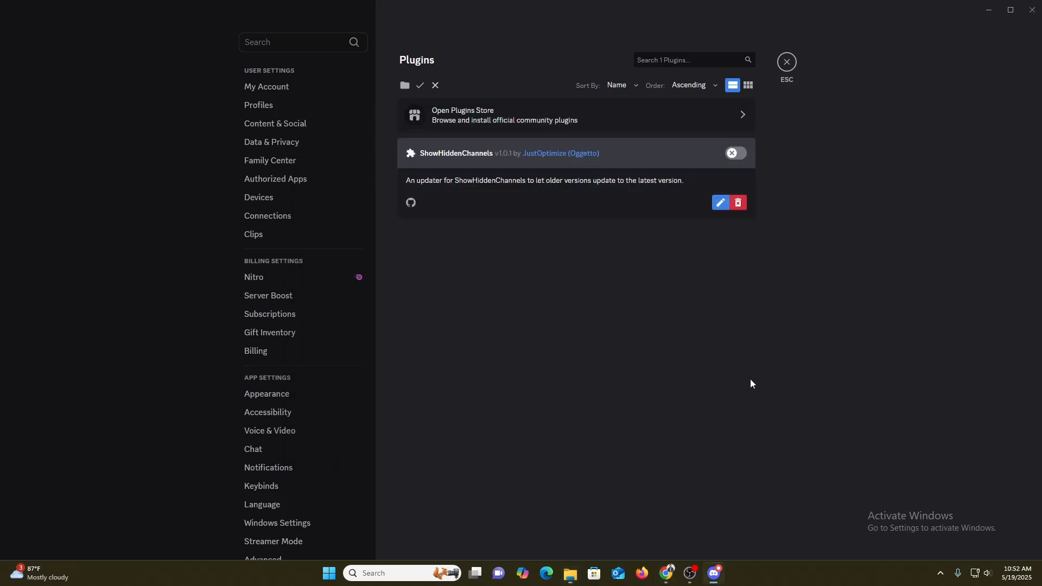
# - Switch on the ShowHiddenChannels toggle and view its v0.6.1 changelog popup
pyautogui.click(733, 154)
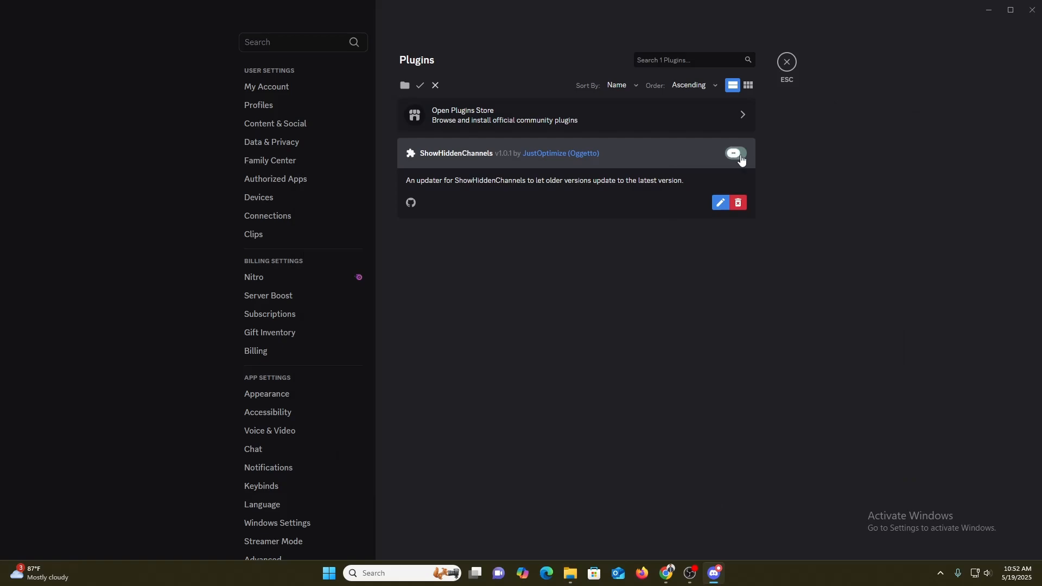
pyautogui.click(734, 153)
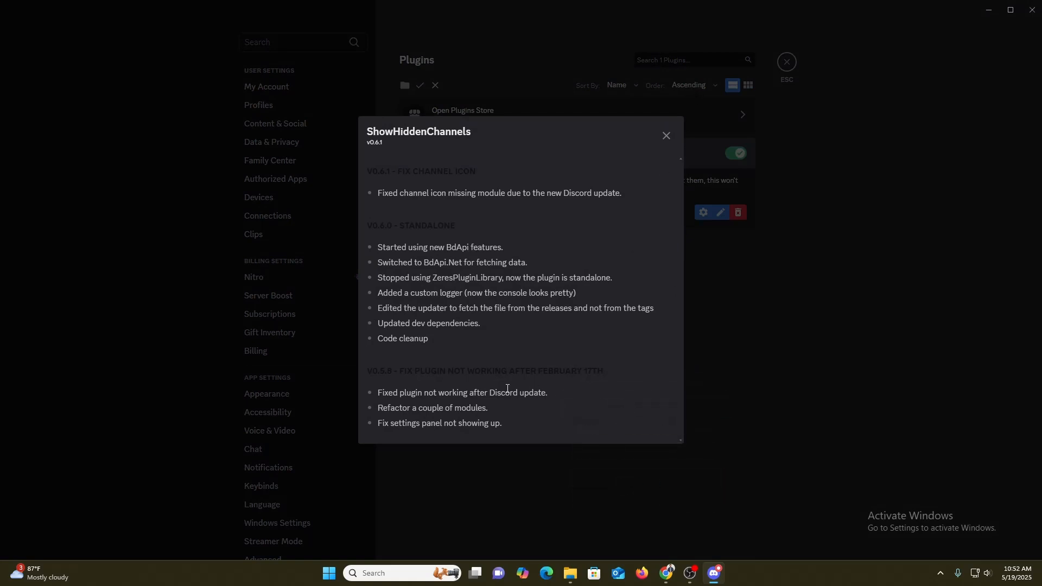
pyautogui.moveTo(453, 183)
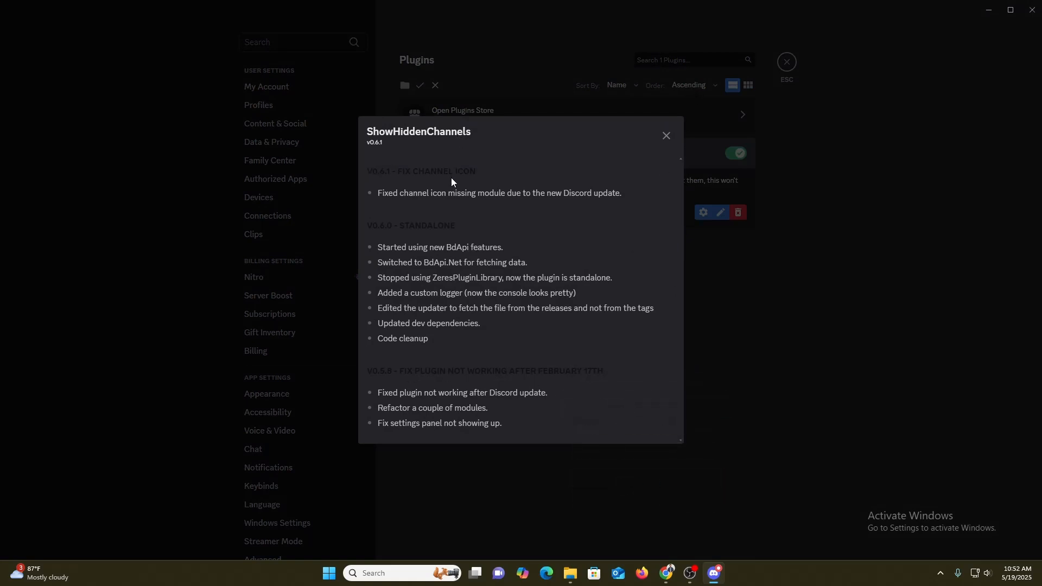